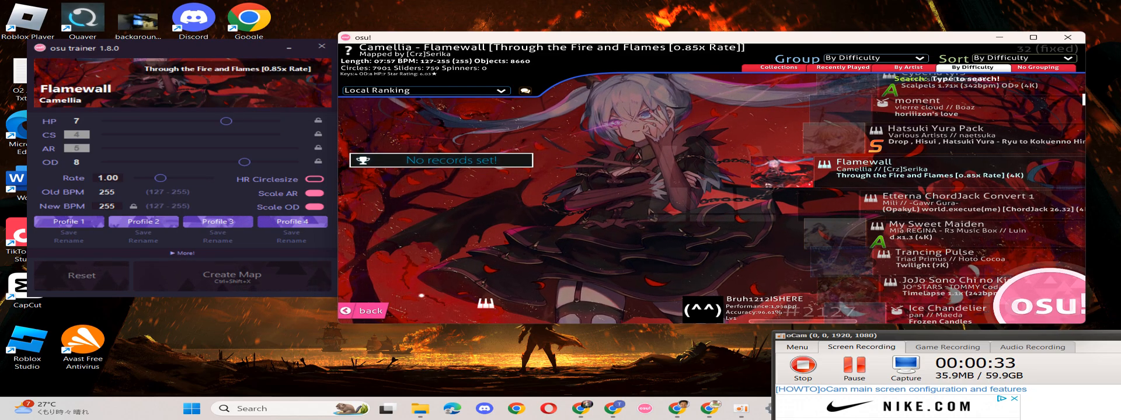
# Raise Flamewall's HP from 7 to 7.8 and speed its rate up to 1.45
pyautogui.moveTo(227, 121); pyautogui.dragTo(187, 121)
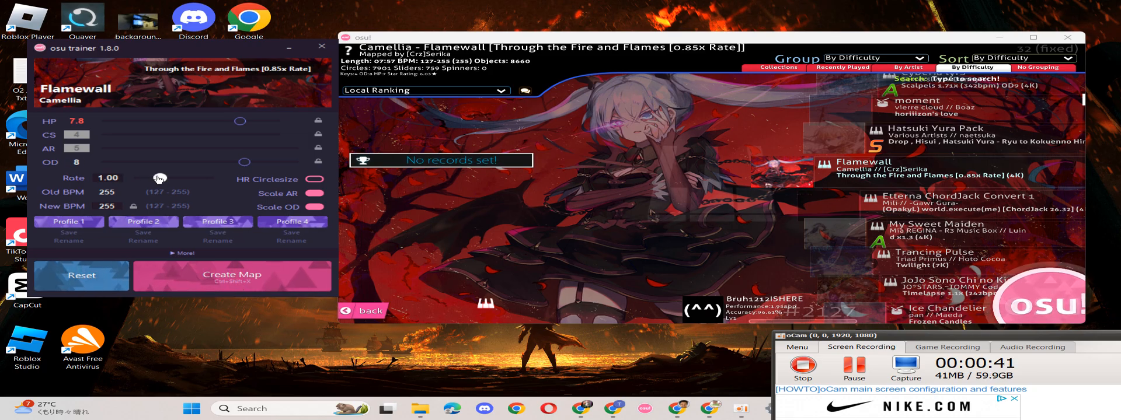
pyautogui.moveTo(159, 178); pyautogui.dragTo(185, 178)
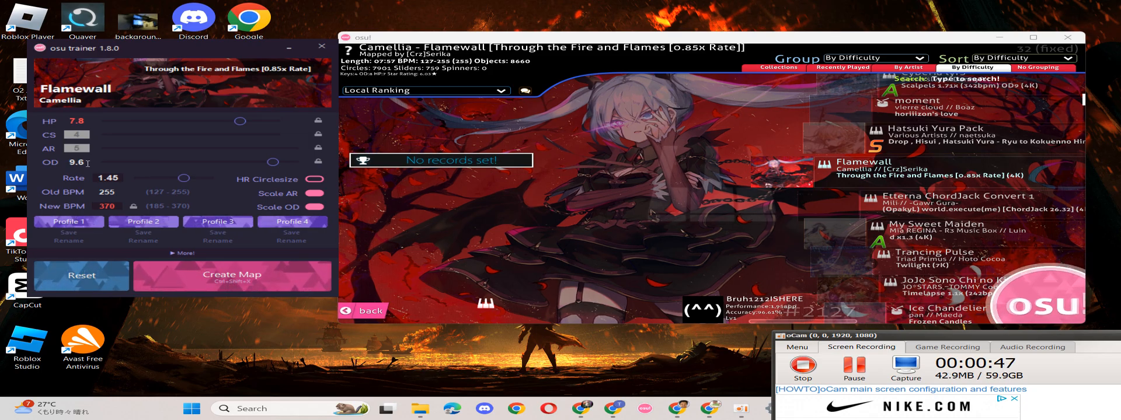
# Lower OD back to 8 and push the rate to 1.80, reaching 459 BPM
pyautogui.moveTo(274, 162); pyautogui.dragTo(242, 162)
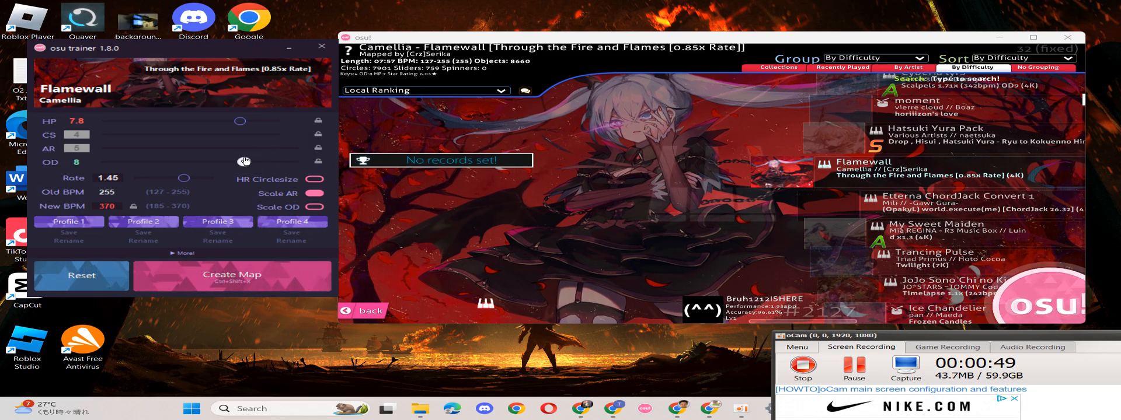
pyautogui.moveTo(257, 159)
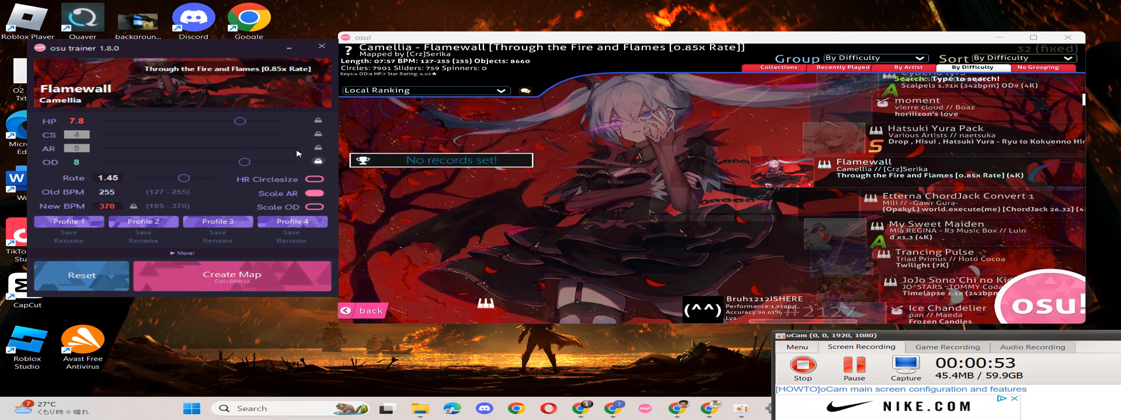
pyautogui.moveTo(183, 178); pyautogui.dragTo(214, 178)
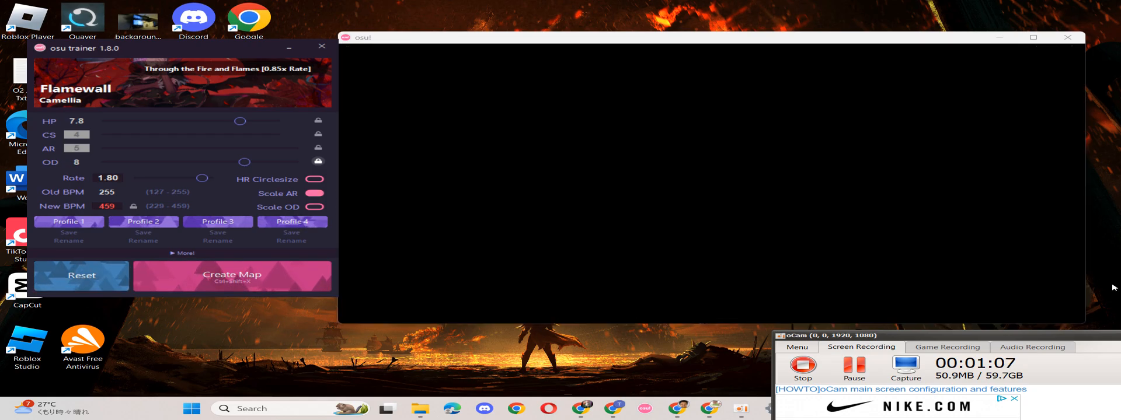
# Return to song select and pick the Stream Dans Project beatmap (1.80 rate, 315 BPM)
pyautogui.click(232, 275)
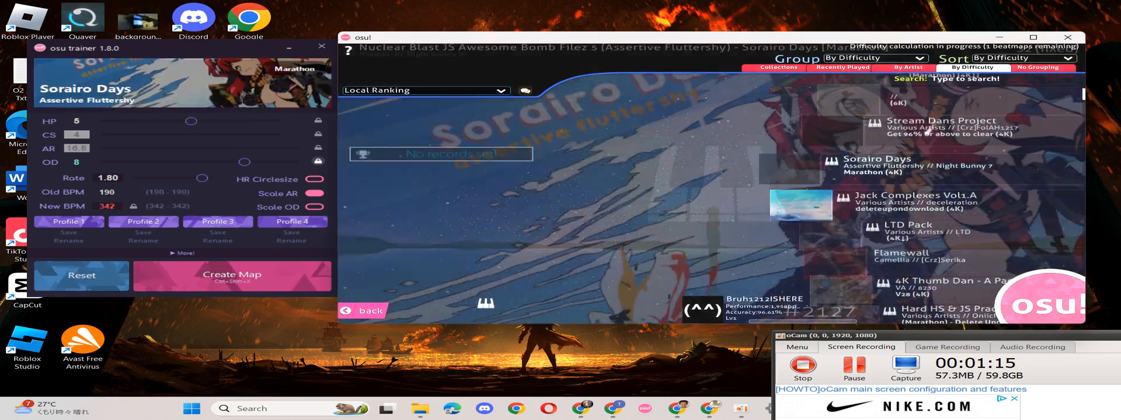
pyautogui.click(940, 126)
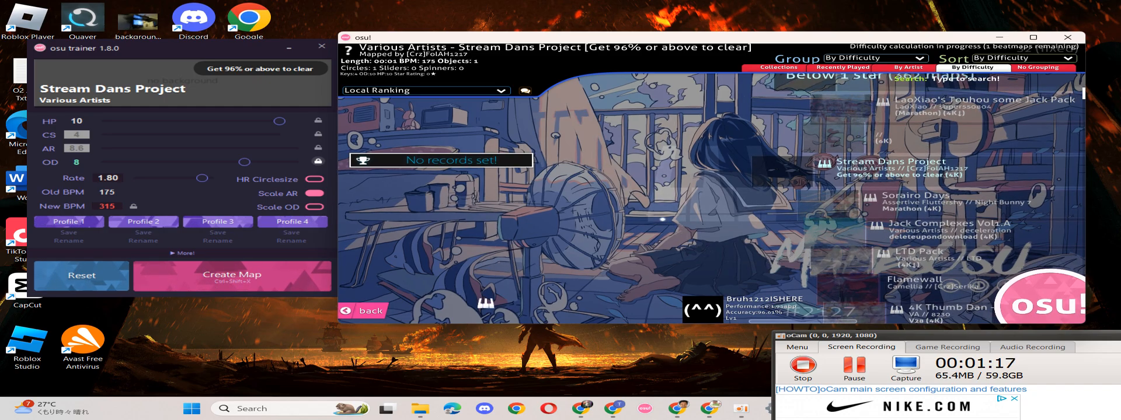